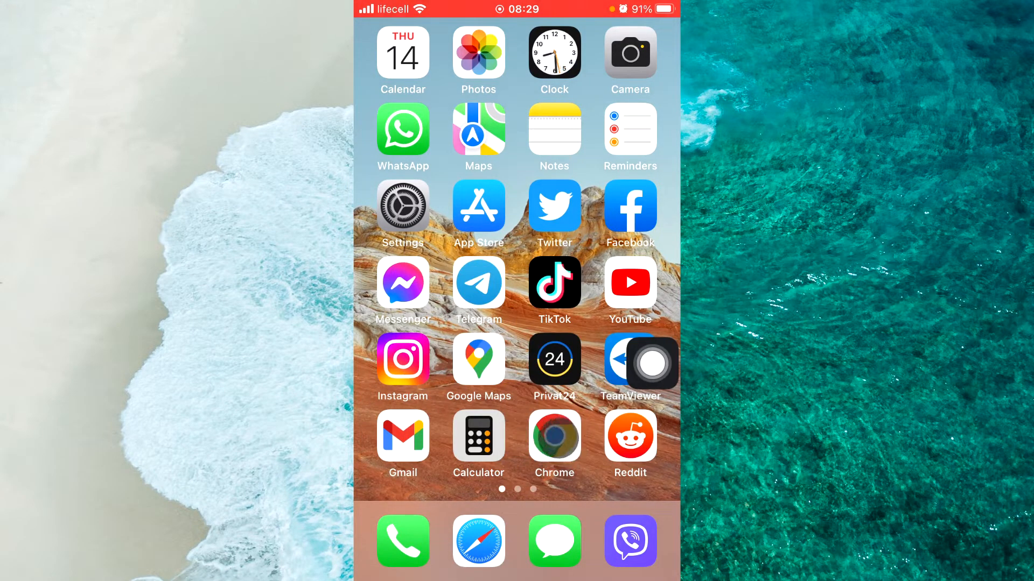
Step: Launch Chrome and bring up ezgif.com's Animated GIF Maker upload form
{"action": "left_click", "coordinate": [478, 542]}
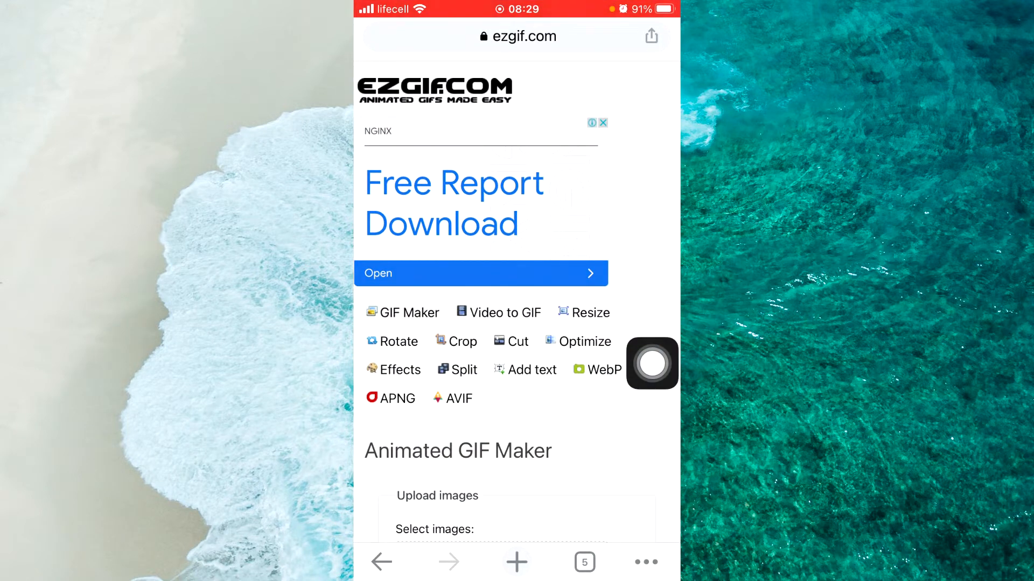
{"action": "left_click", "coordinate": [651, 363]}
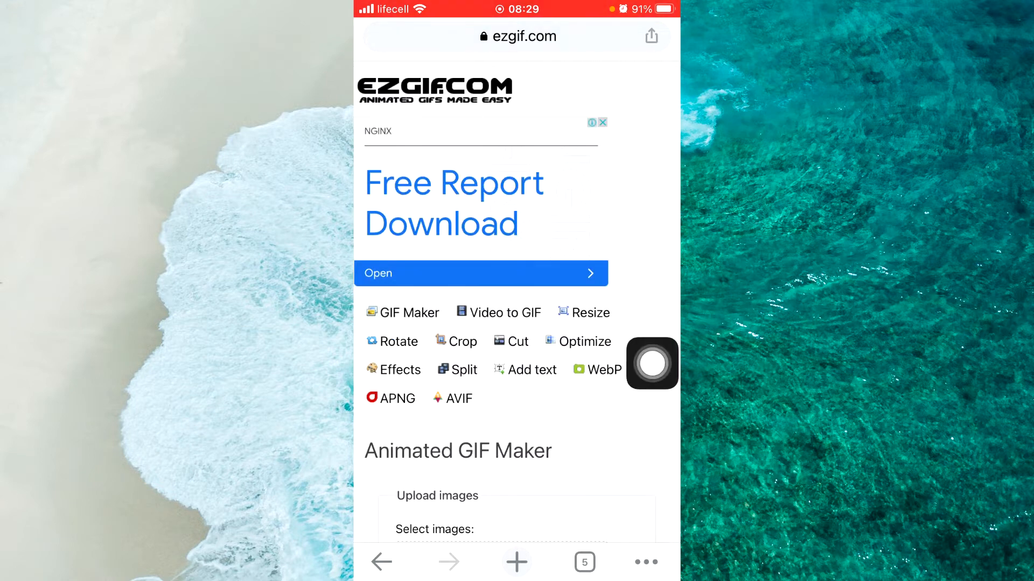
{"action": "scroll", "scroll_direction": "down", "scroll_amount": 3}
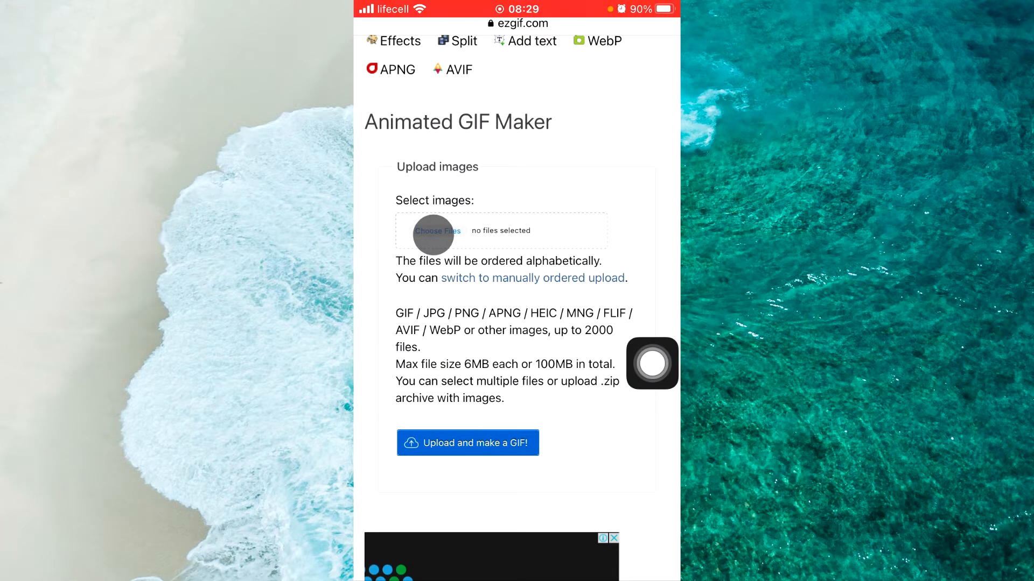
Step: Attach one photo from the Photos picker via Choose Files and Add
{"action": "left_click", "coordinate": [437, 230]}
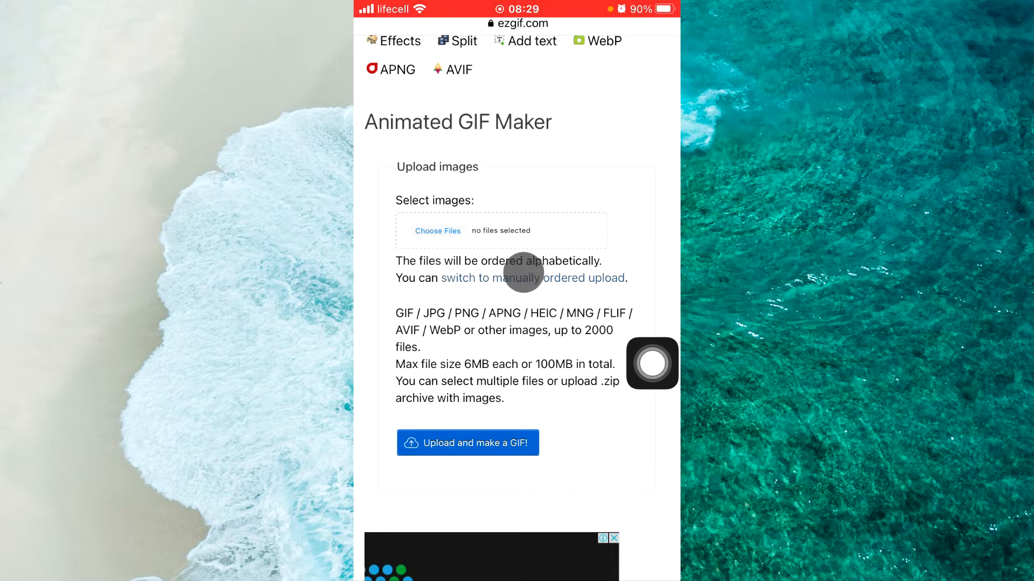
{"action": "left_click", "coordinate": [439, 231]}
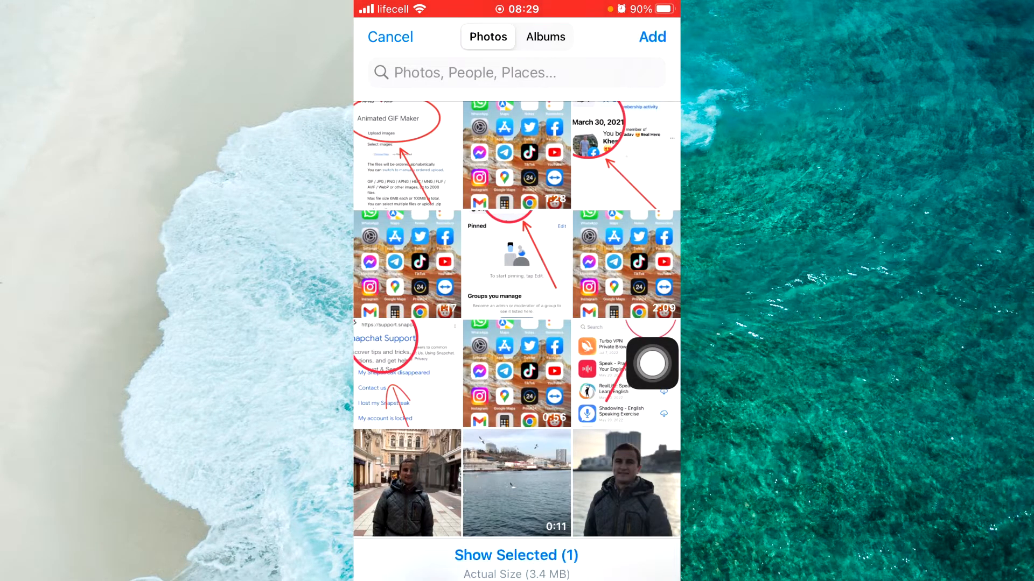
{"action": "left_click", "coordinate": [407, 483]}
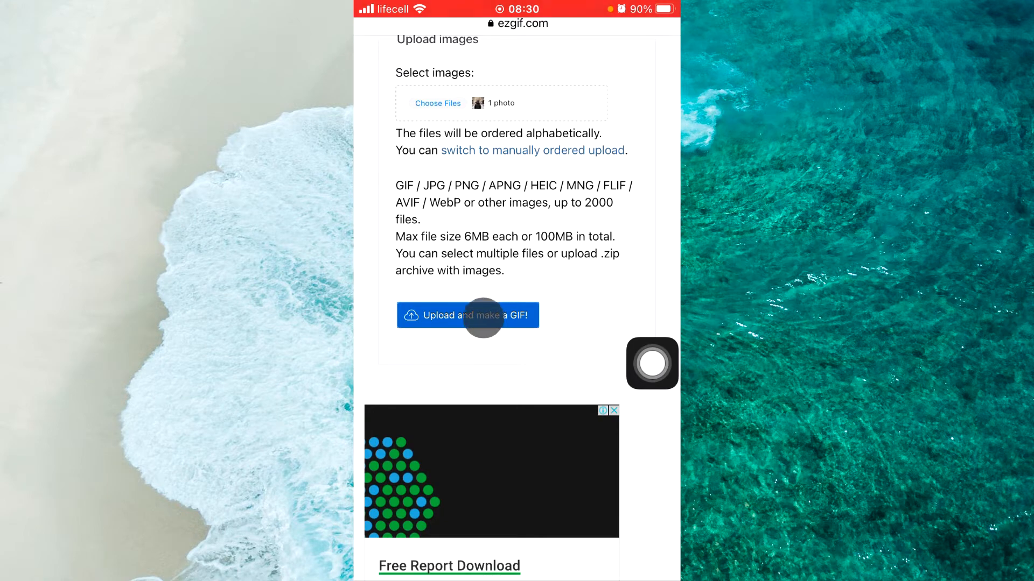
Step: Upload the photo and generate a one-frame 900×1200 GIF
{"action": "left_click", "coordinate": [468, 315]}
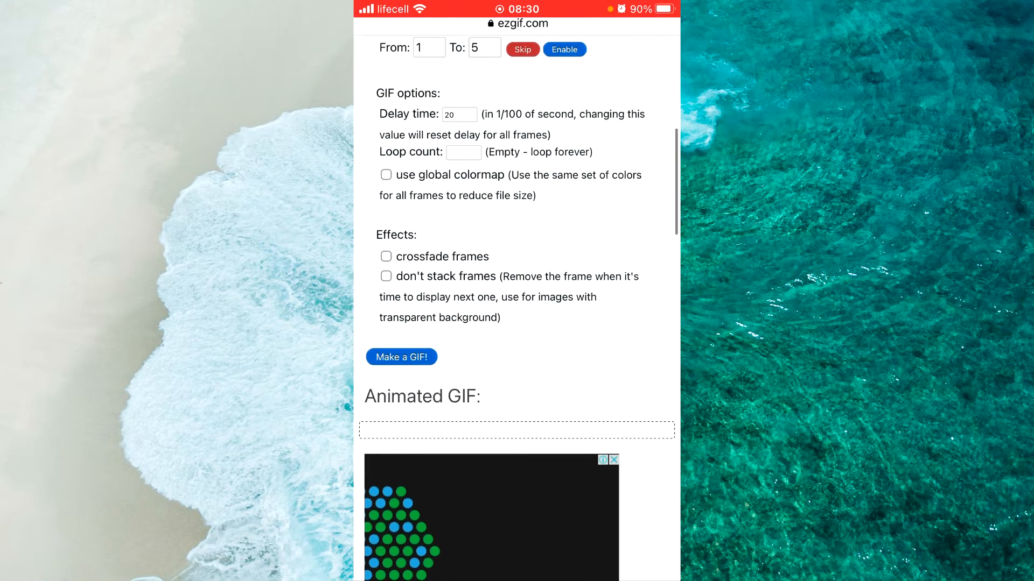
{"action": "left_click", "coordinate": [400, 357]}
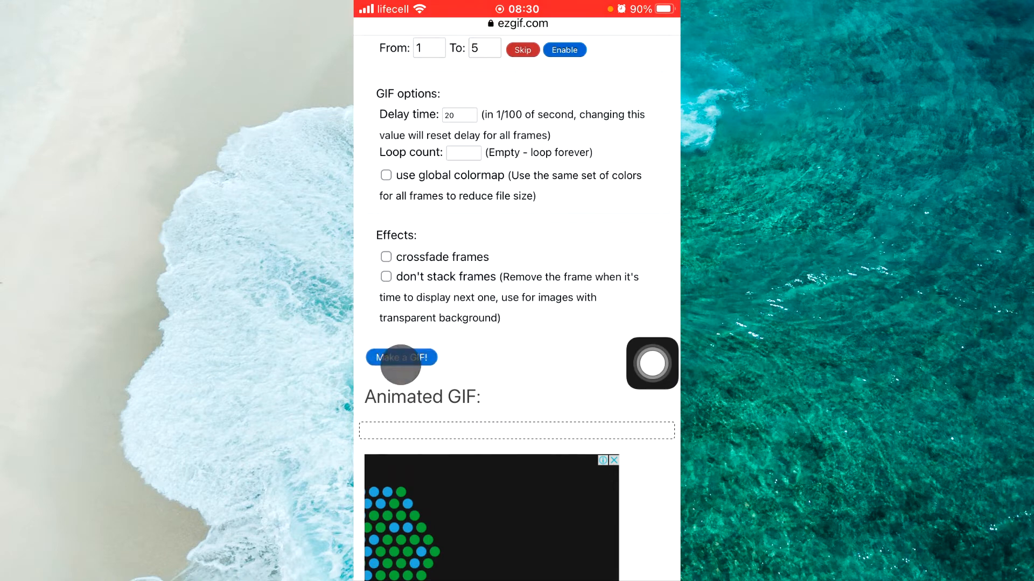
{"action": "left_click", "coordinate": [401, 357]}
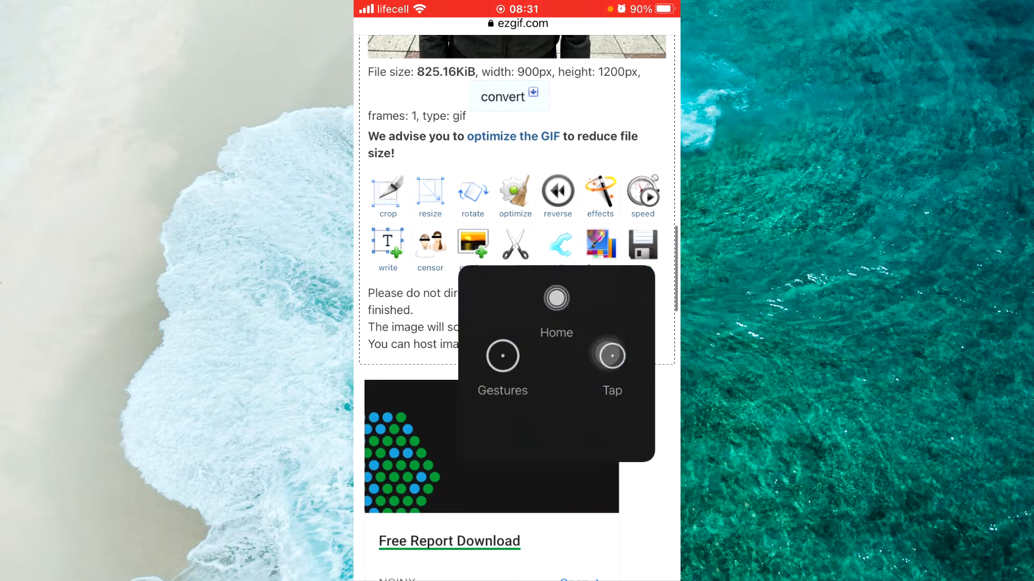
Step: Save the finished GIF and download the 845 KB file to the phone
{"action": "left_click", "coordinate": [556, 298]}
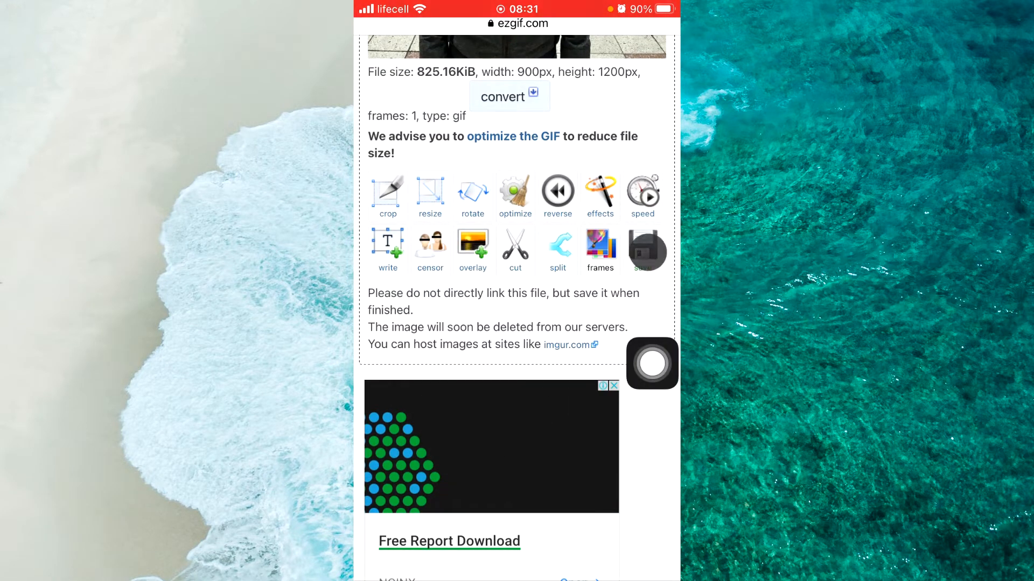
{"action": "left_click", "coordinate": [643, 249]}
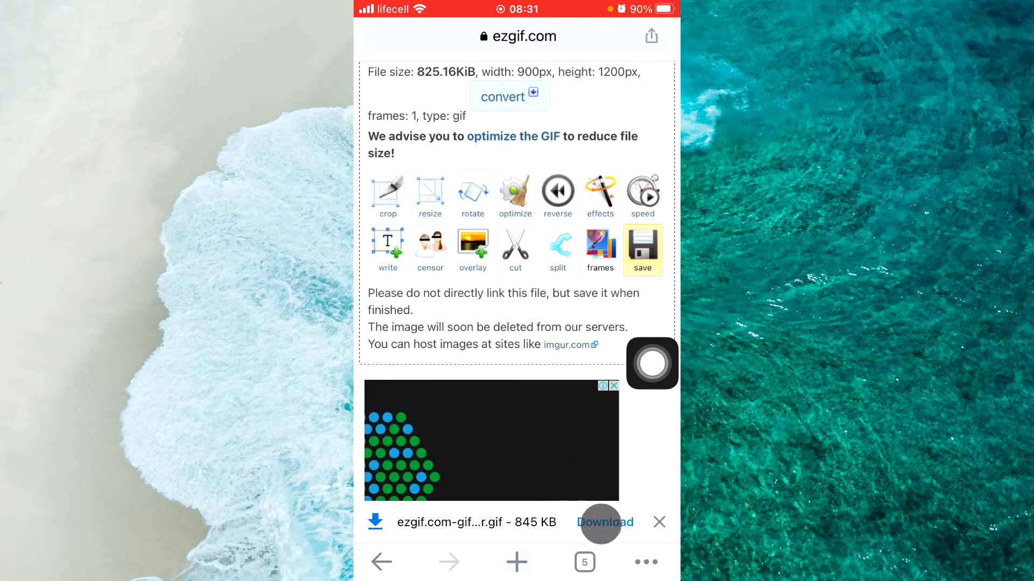
{"action": "left_click", "coordinate": [604, 522]}
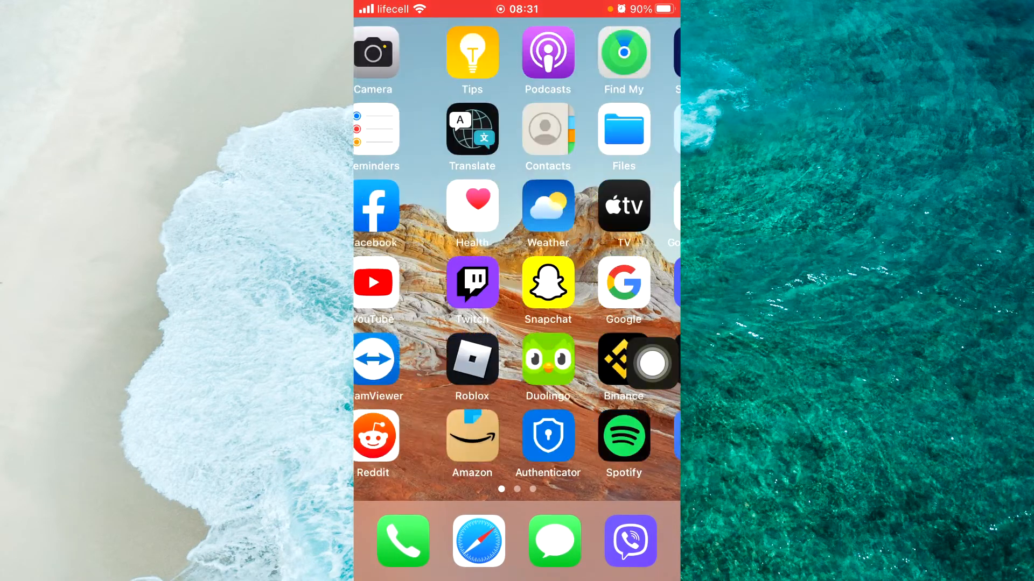
Step: Check the ezgif.com GIF in Files' Chrome folder, then return to the home screen
{"action": "scroll", "scroll_direction": "left", "scroll_amount": 3}
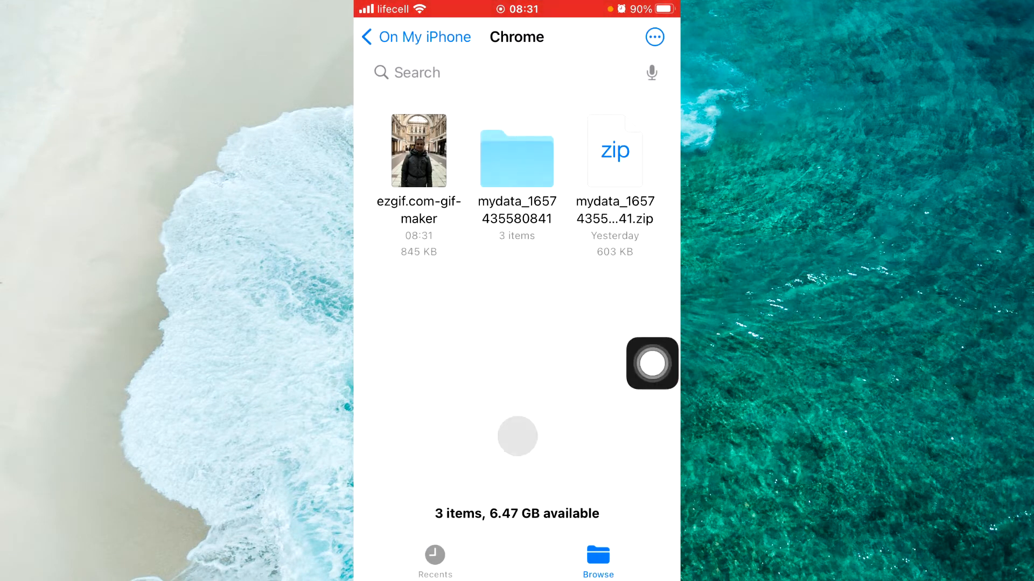
{"action": "left_click", "coordinate": [418, 151]}
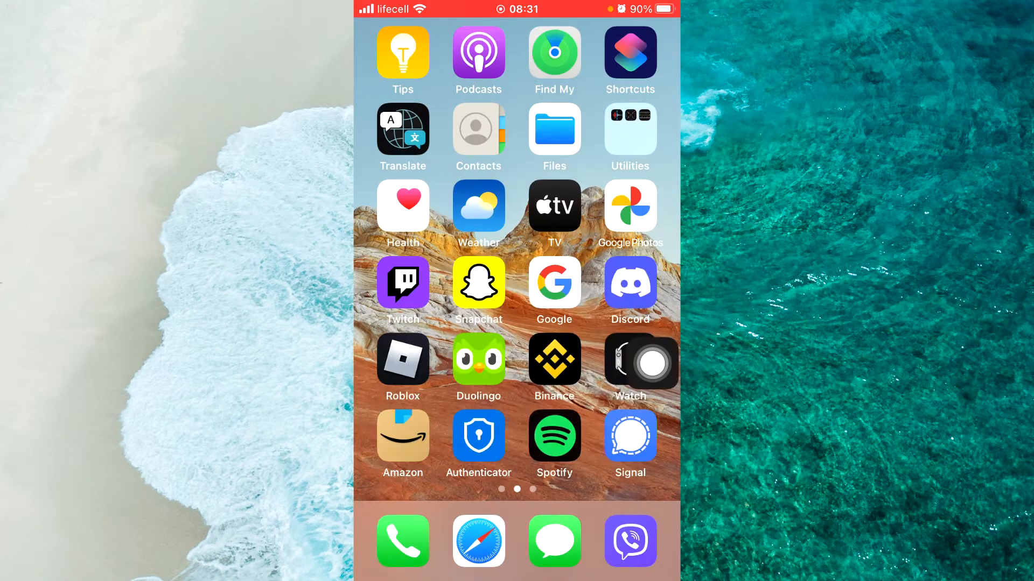
Step: In Discord's User Profile, start Change Avatar to reach the photo library
{"action": "left_click", "coordinate": [629, 283]}
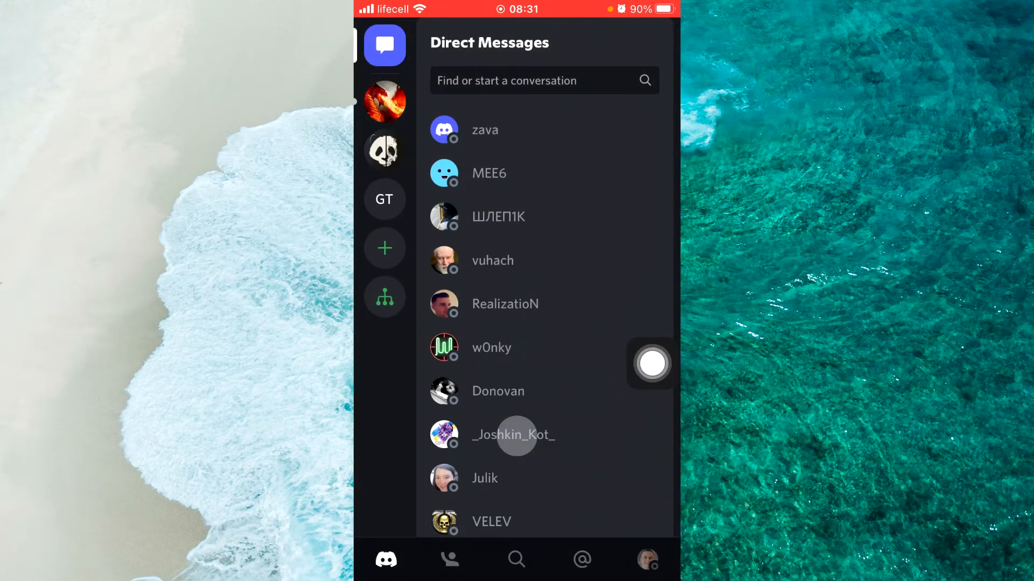
{"action": "left_click", "coordinate": [646, 559]}
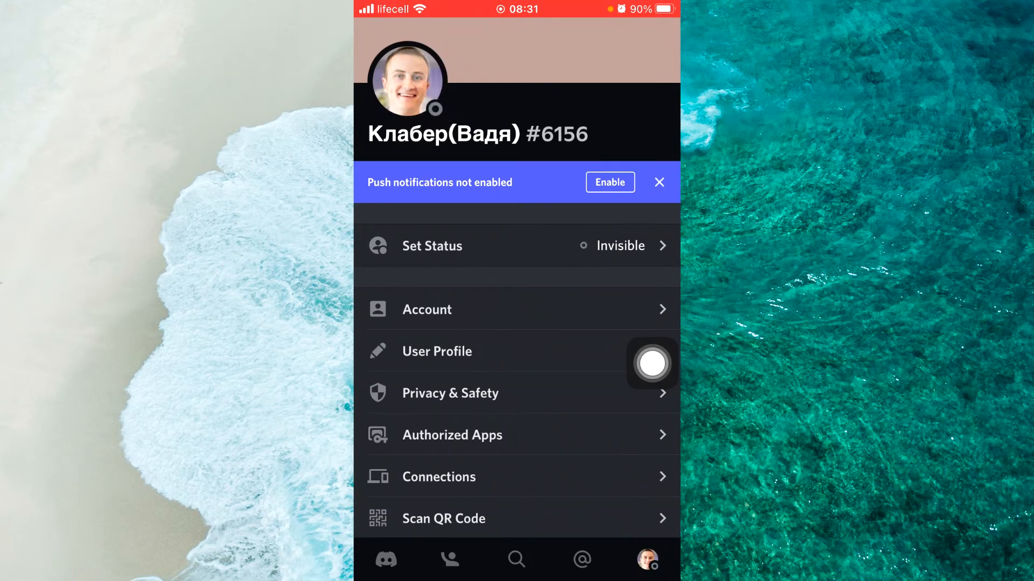
{"action": "left_click", "coordinate": [436, 351]}
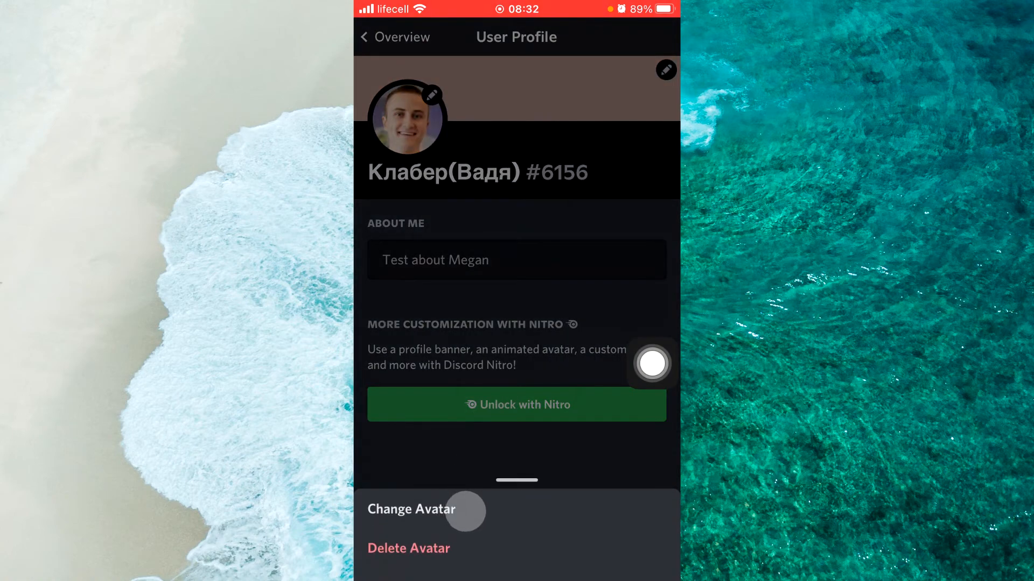
{"action": "left_click", "coordinate": [411, 509]}
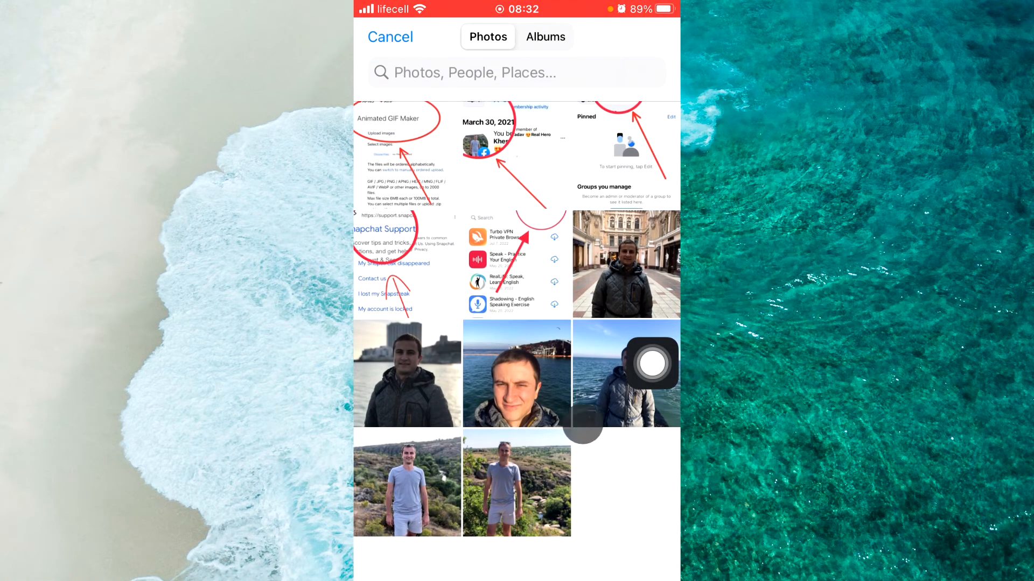